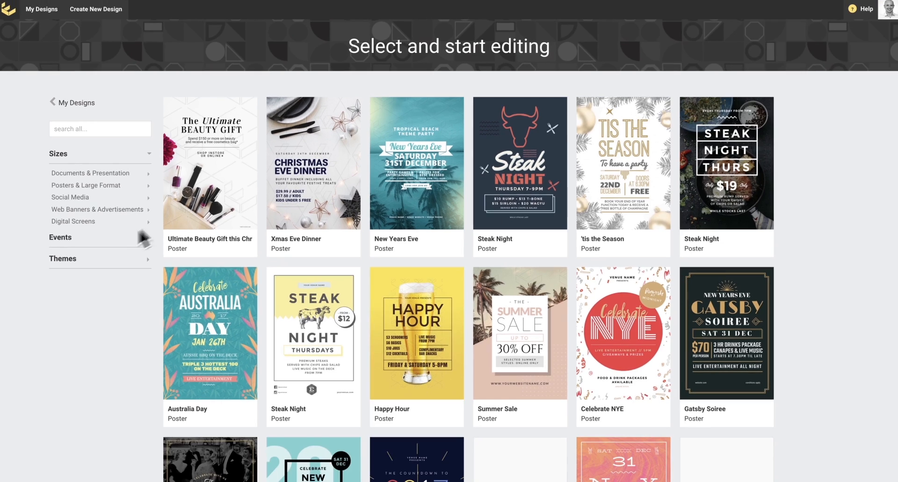
Browse down the Themes gallery and focus the template search box.
scroll(down, 3)
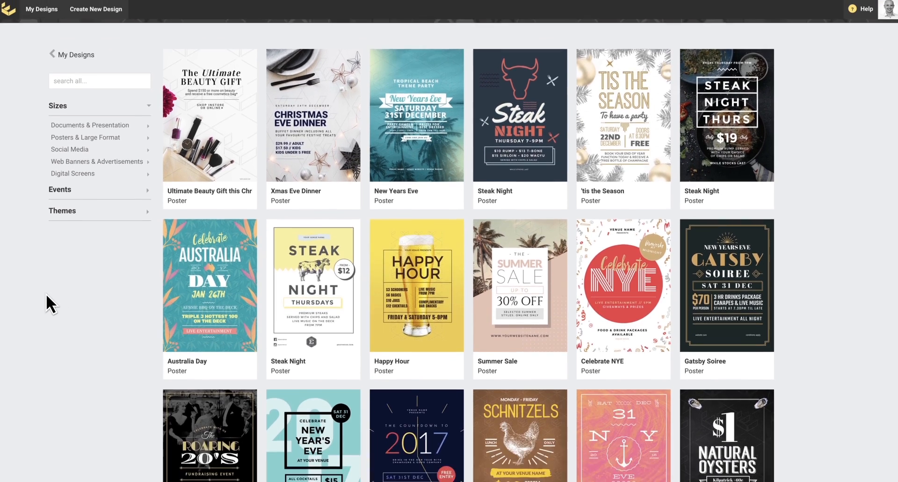
scroll(down, 3)
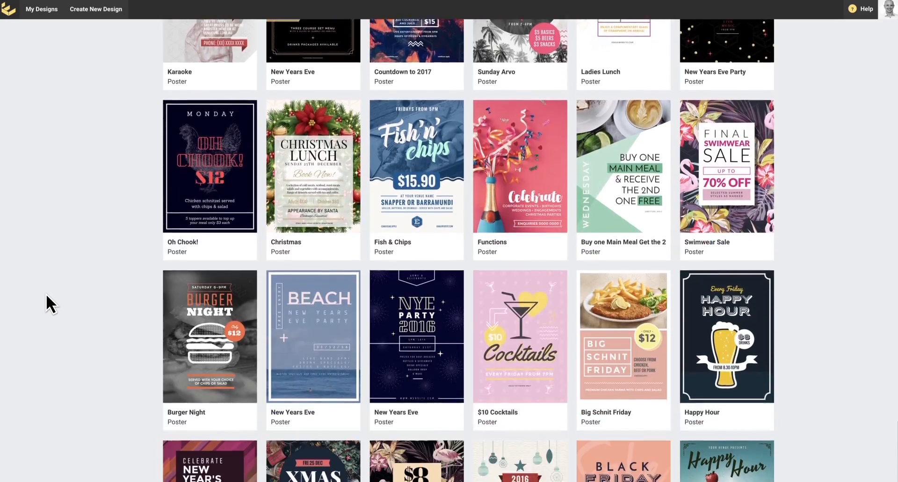
scroll(down, 3)
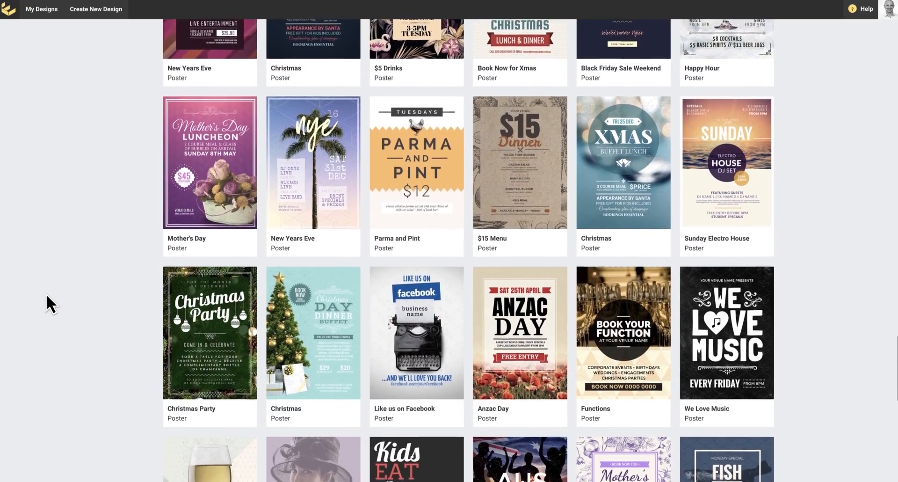
scroll(down, 3)
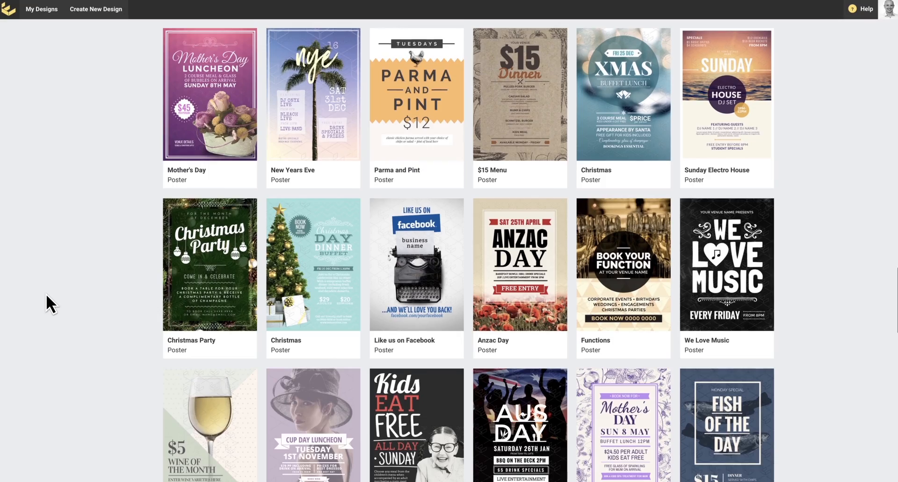
scroll(down, 3)
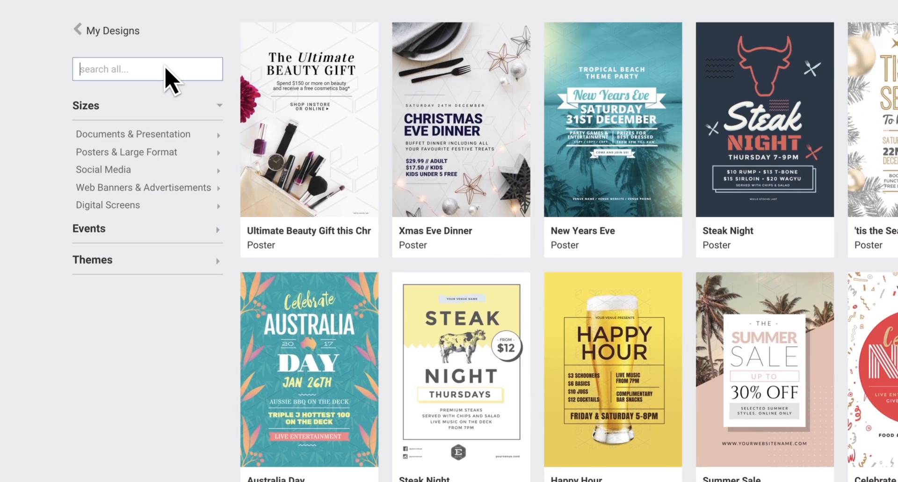
click(147, 69)
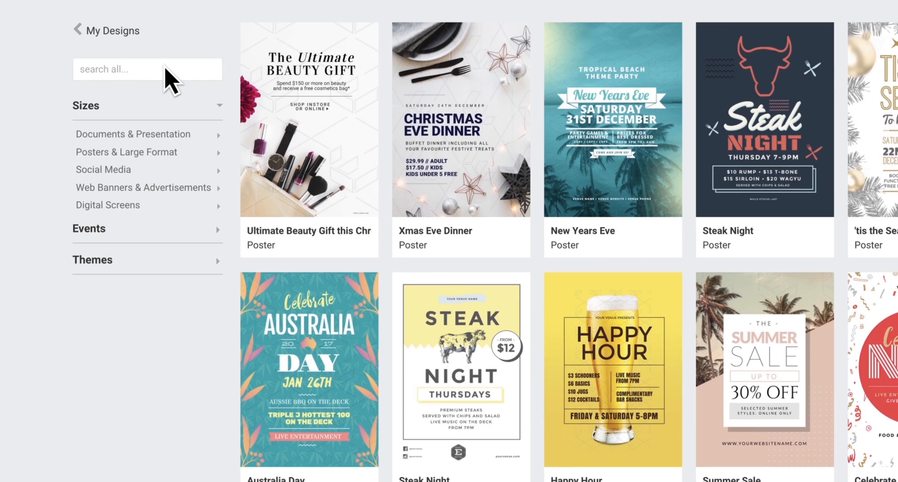
mouse_move(121, 241)
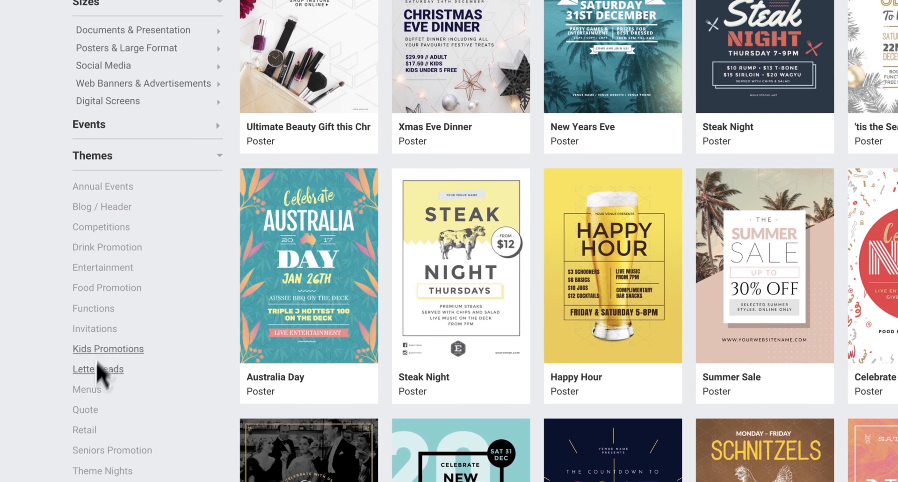
mouse_move(95, 328)
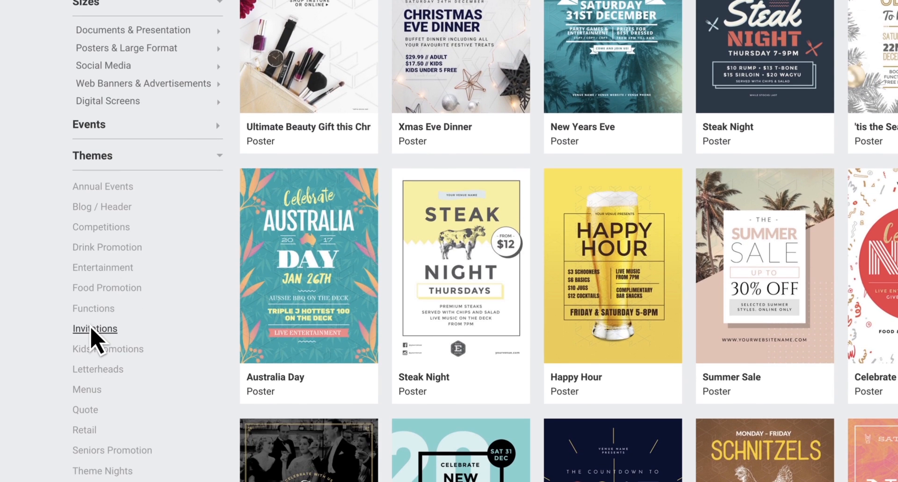
mouse_move(123, 167)
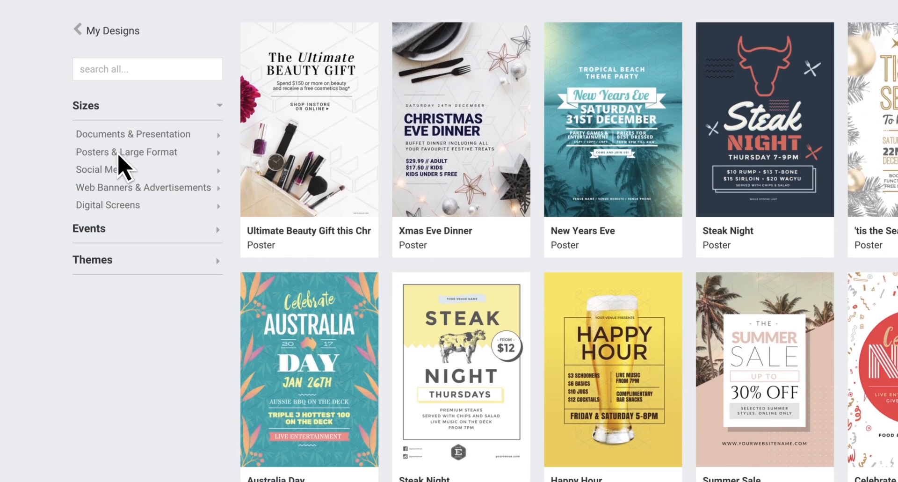
Filter the template gallery to Instagram Post under the Social Media sizes.
click(103, 169)
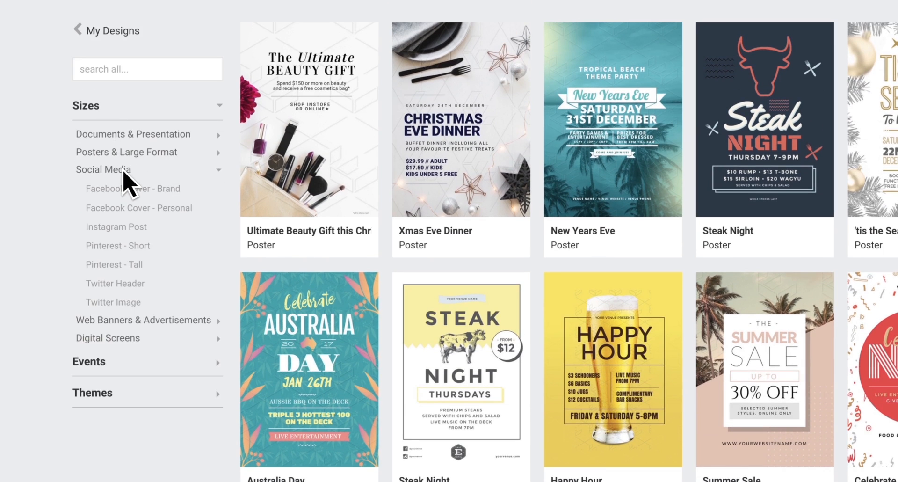
click(116, 226)
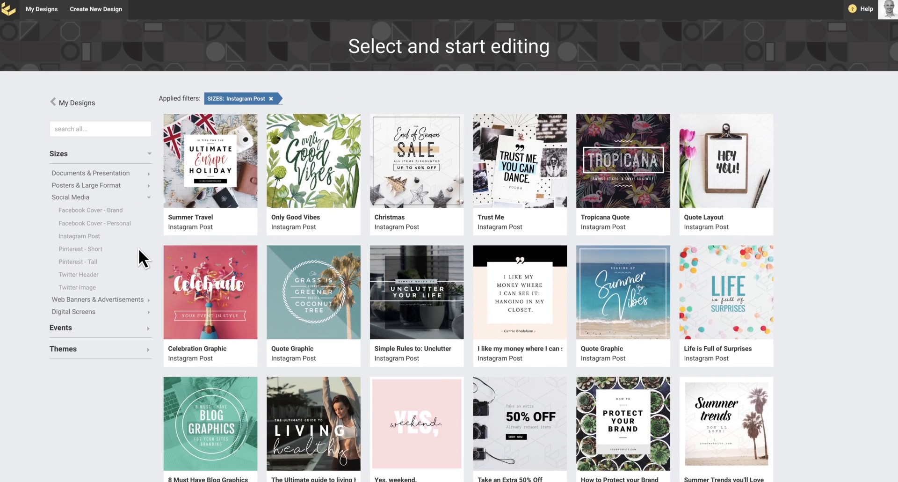
Browse the Instagram Post template results.
scroll(down, 3)
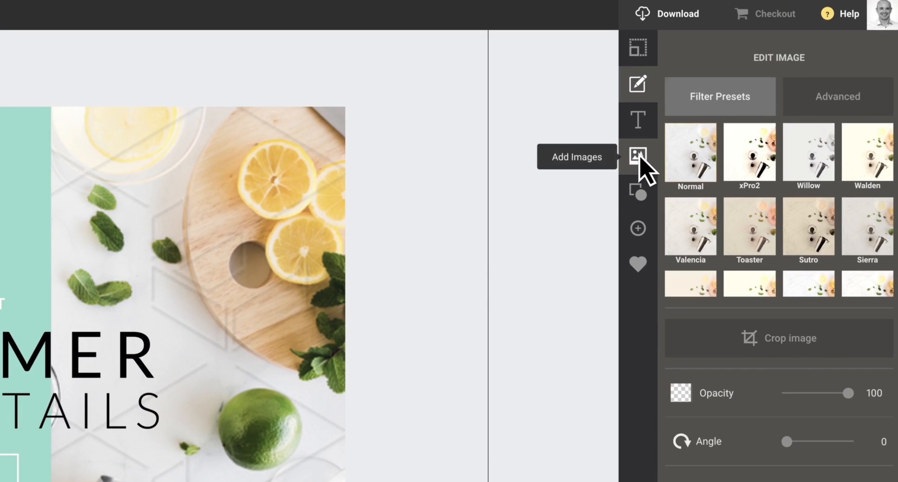
Search stock images for 'christ' and browse the Christmas photo results.
text(christmas)
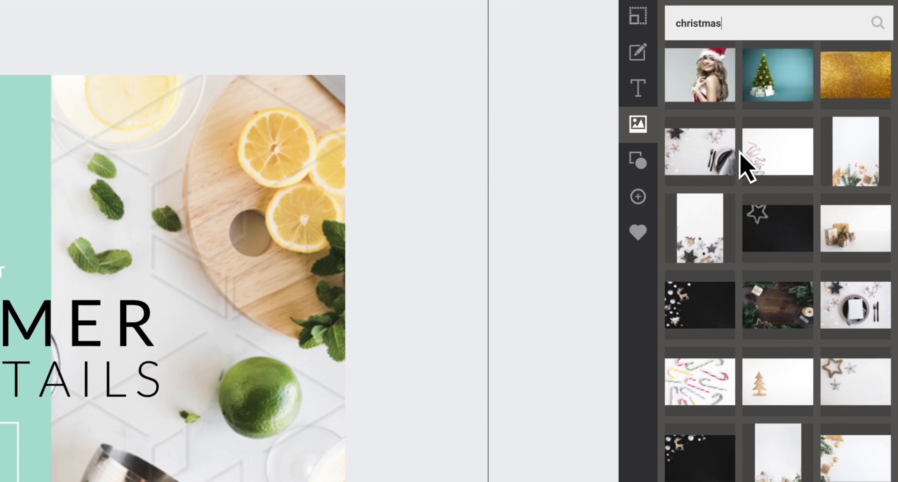
scroll(down, 3)
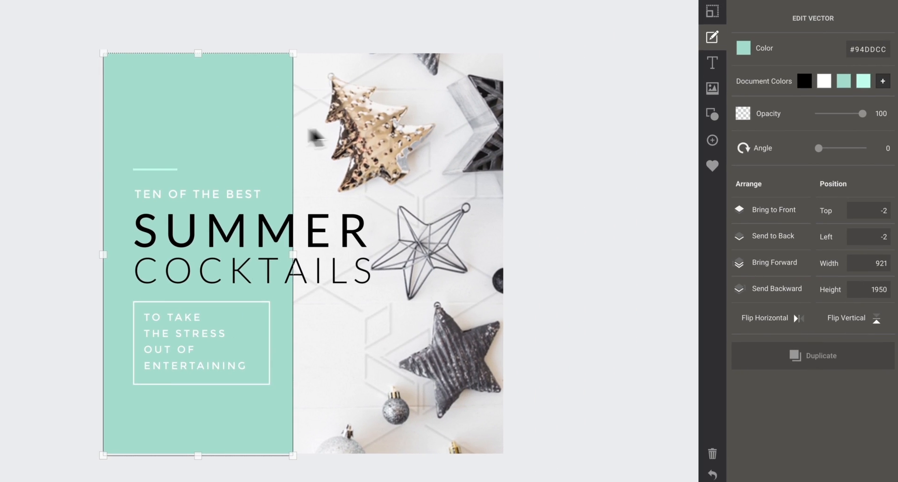
mouse_move(802, 116)
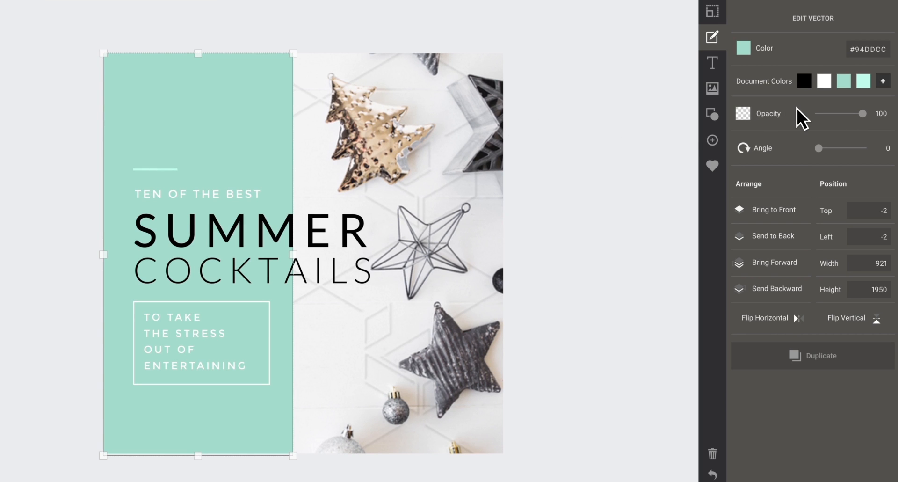
Recolour the left block beige from the photo, then target the short rule above the greeting.
click(881, 81)
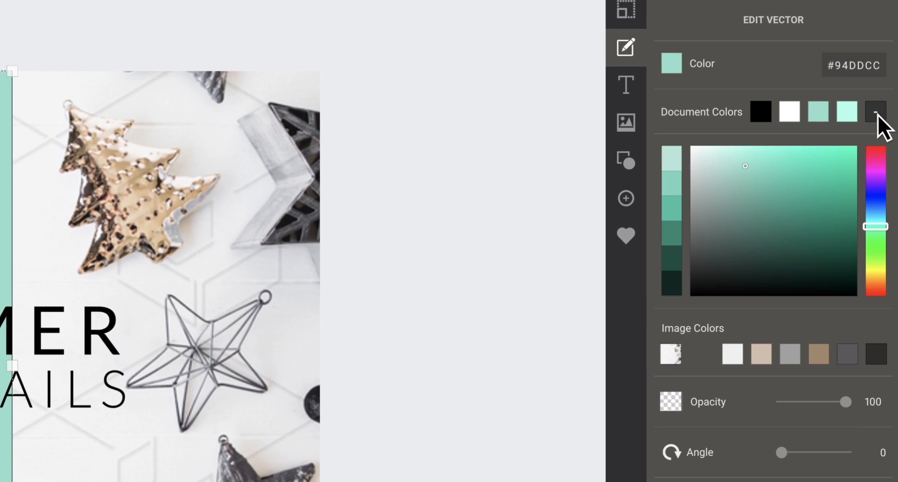
mouse_move(799, 218)
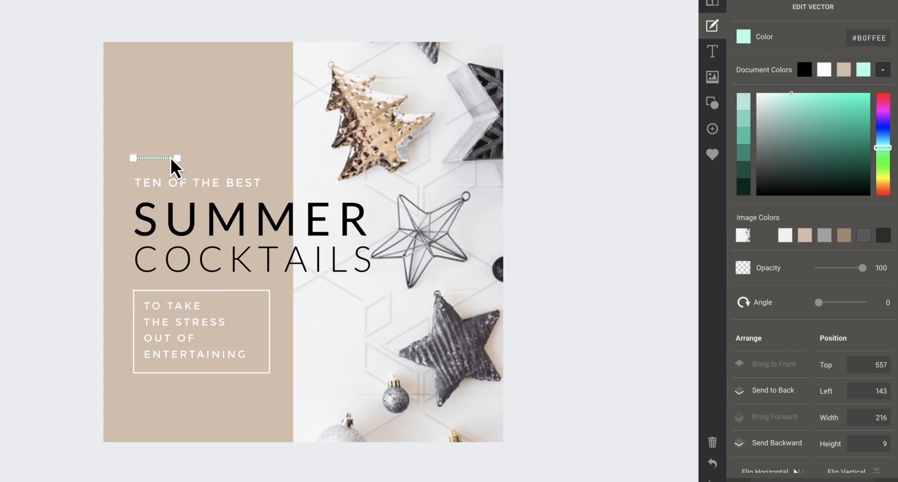
click(843, 234)
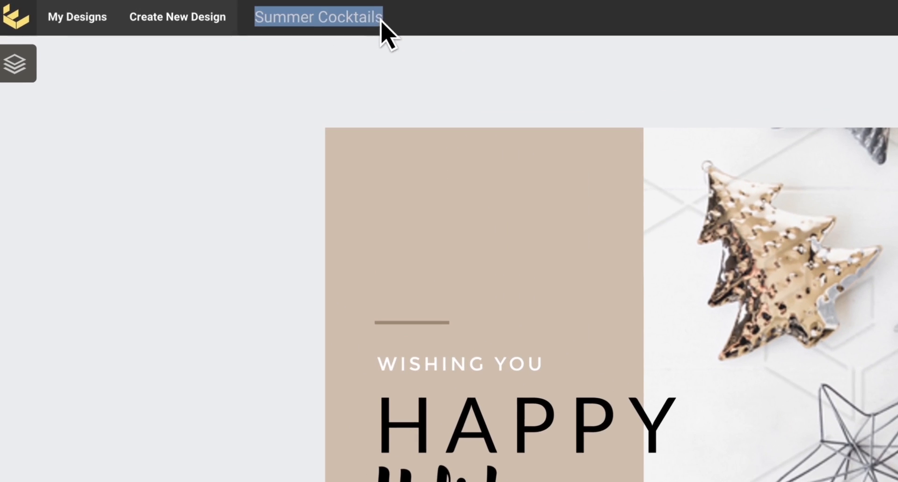
Retitle the design 'Happy Holidays' in place of 'Summer Cocktails'.
text(Happy H)
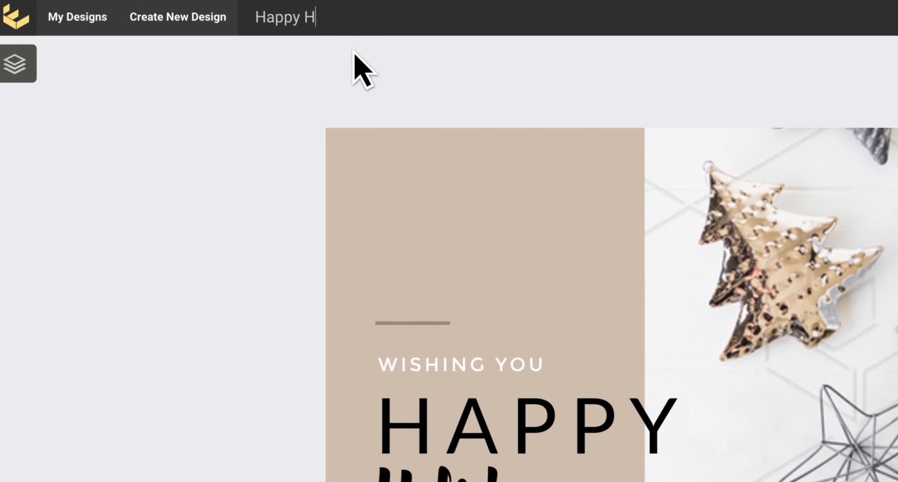
text(olidays)
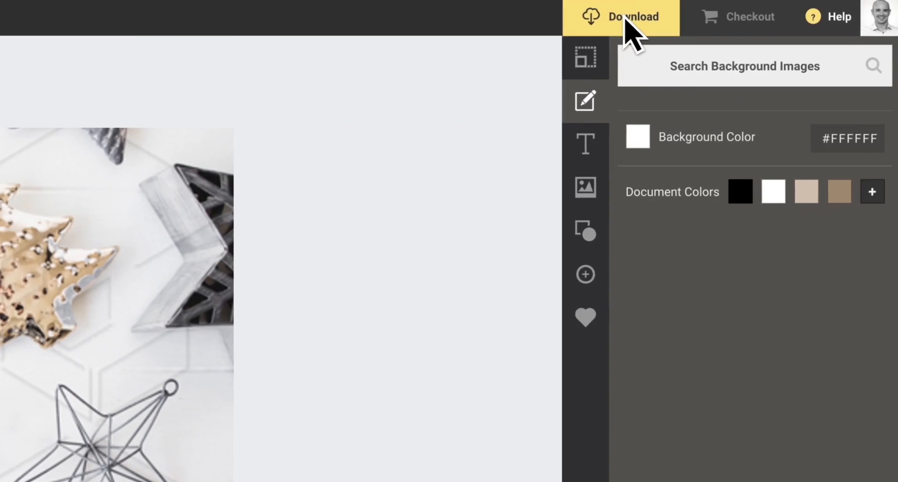
Download the finished design as a High Quality PNG image.
click(620, 17)
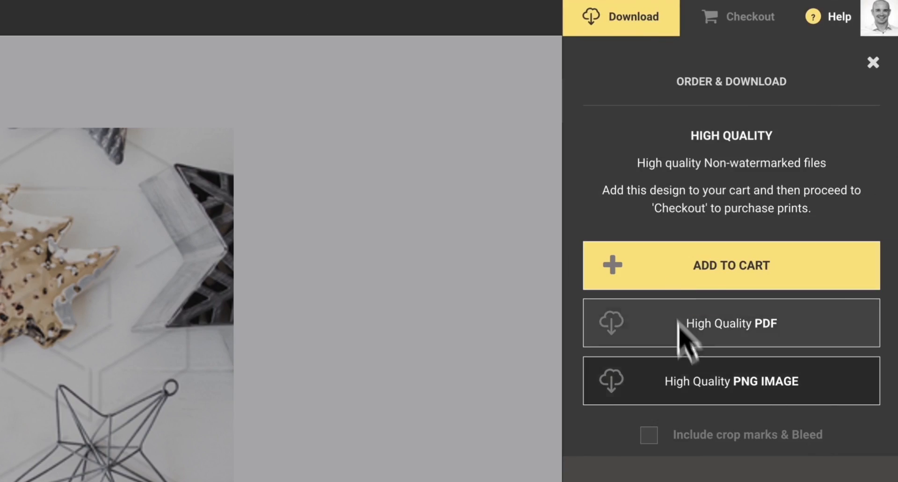
click(730, 381)
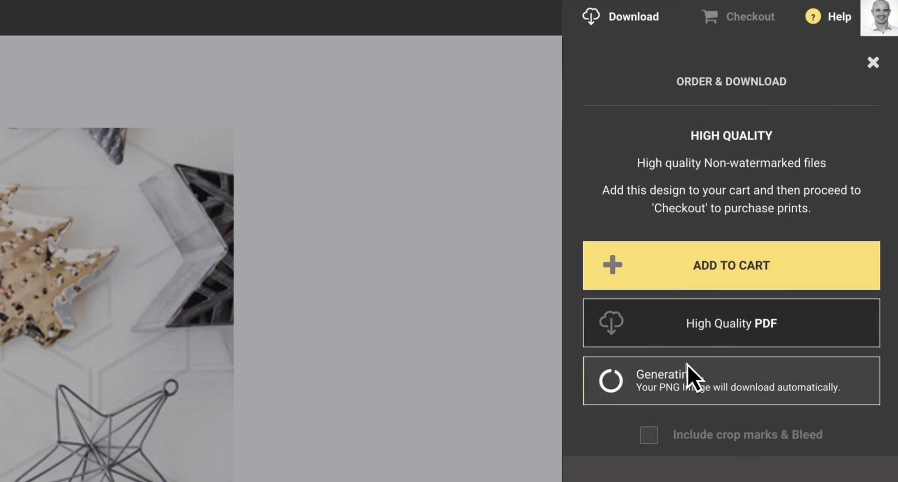